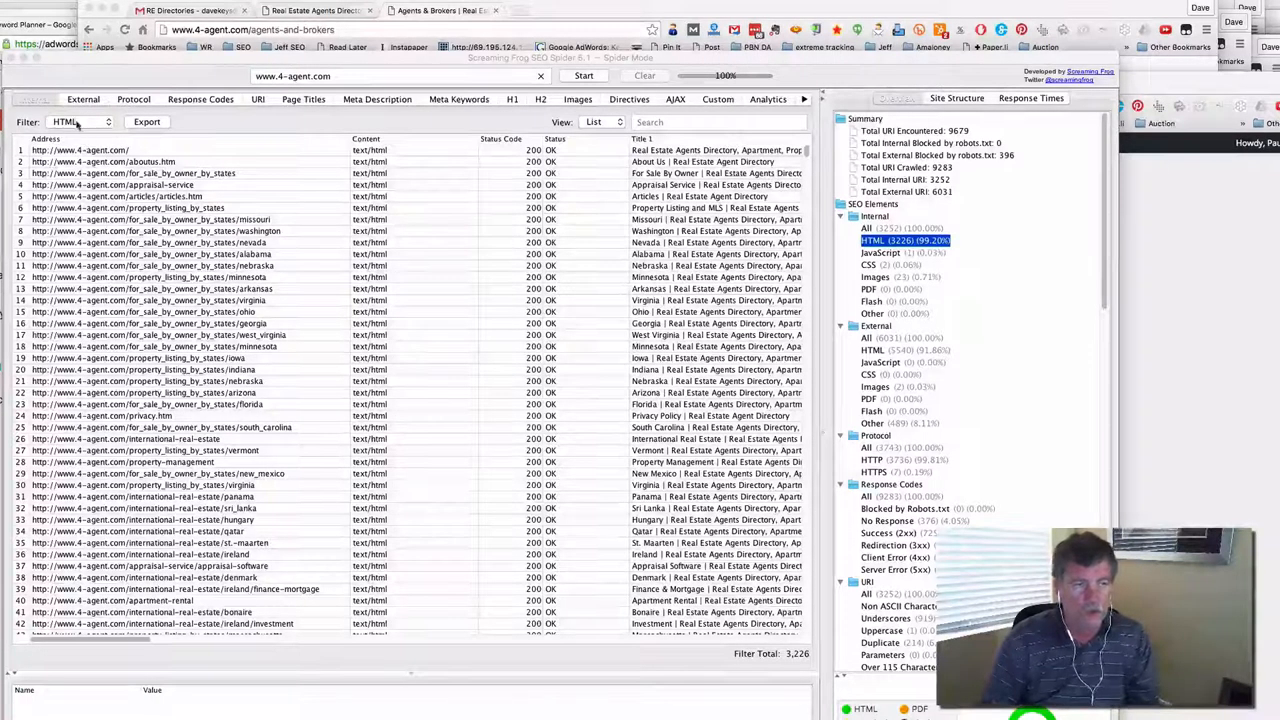
# - Filter internal pages to HTML and select the agents-and-brokers/washington/spokane URL to view its details
pyautogui.click(35, 99)
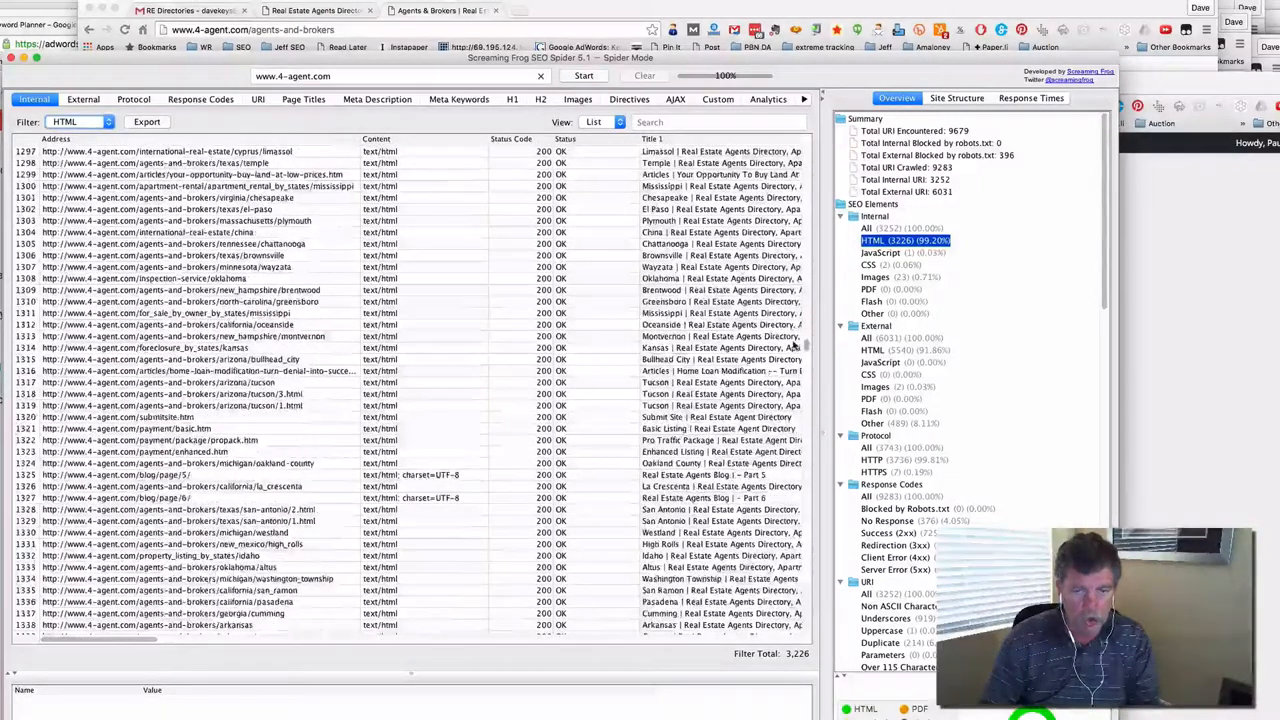
pyautogui.scroll(-3)
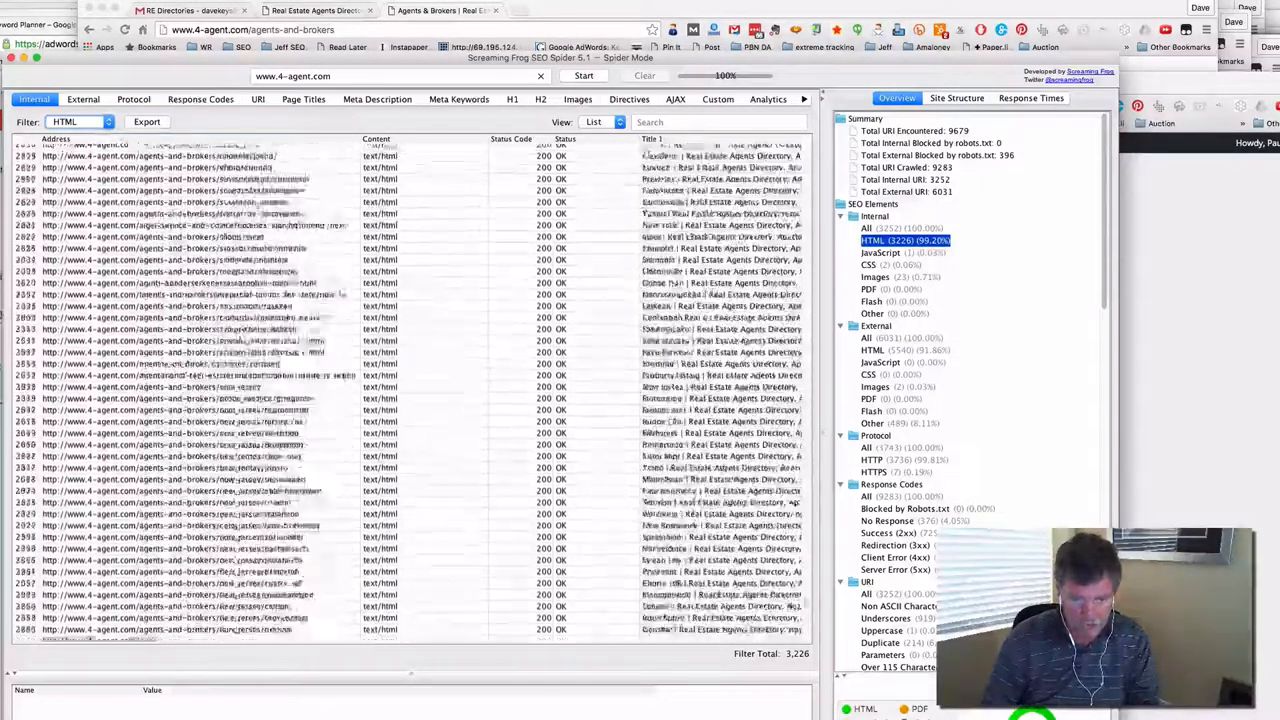
pyautogui.scroll(-3)
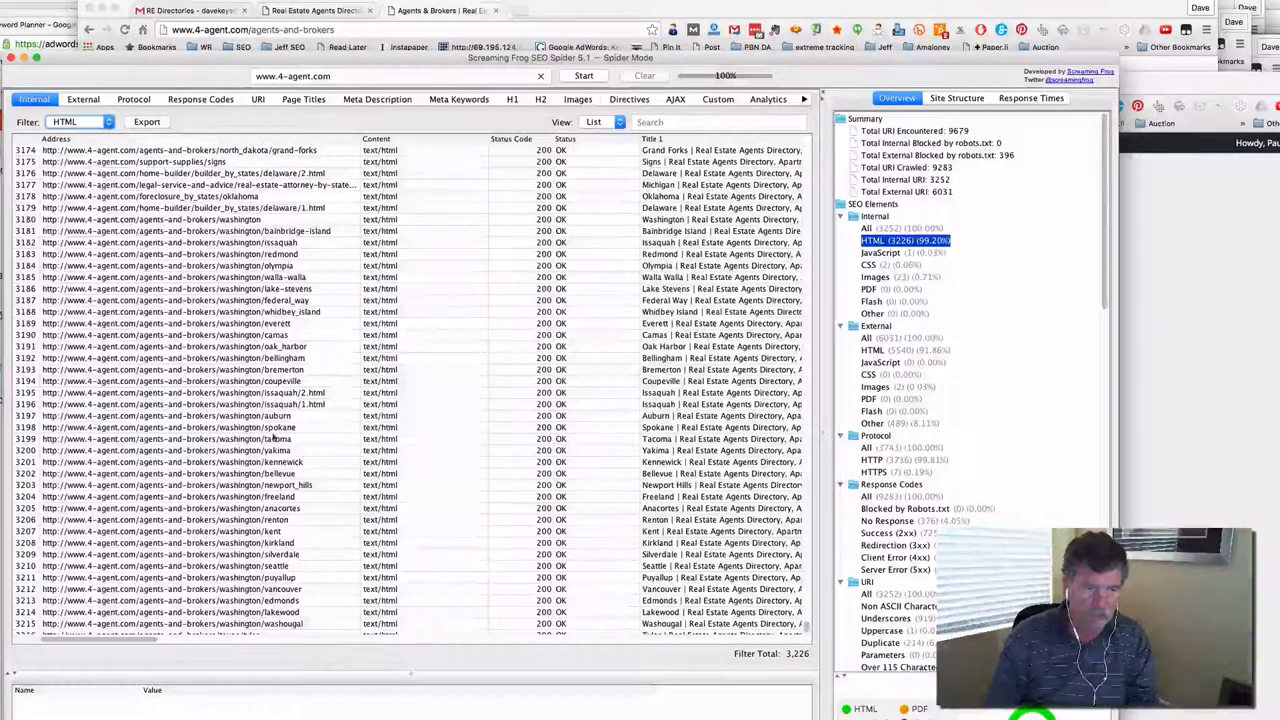
pyautogui.click(200, 427)
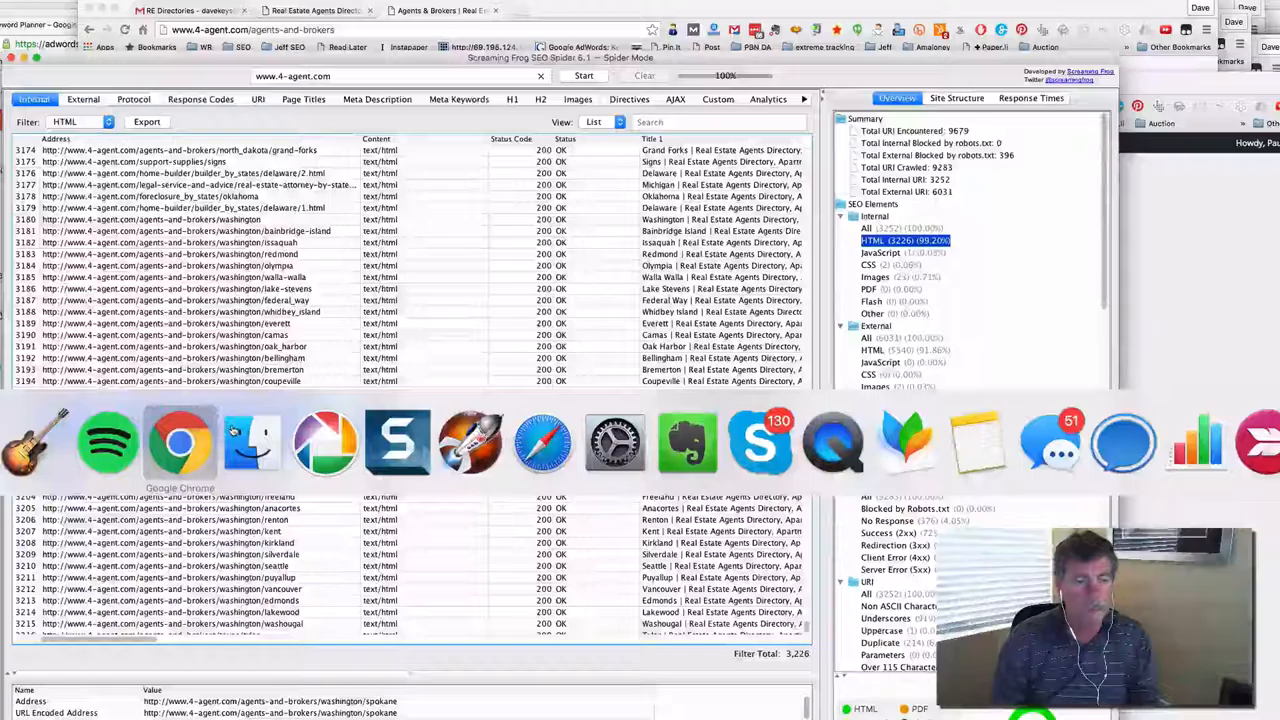
# - Switch to Chrome to view the Spokane, Washington agents listing page
pyautogui.click(180, 442)
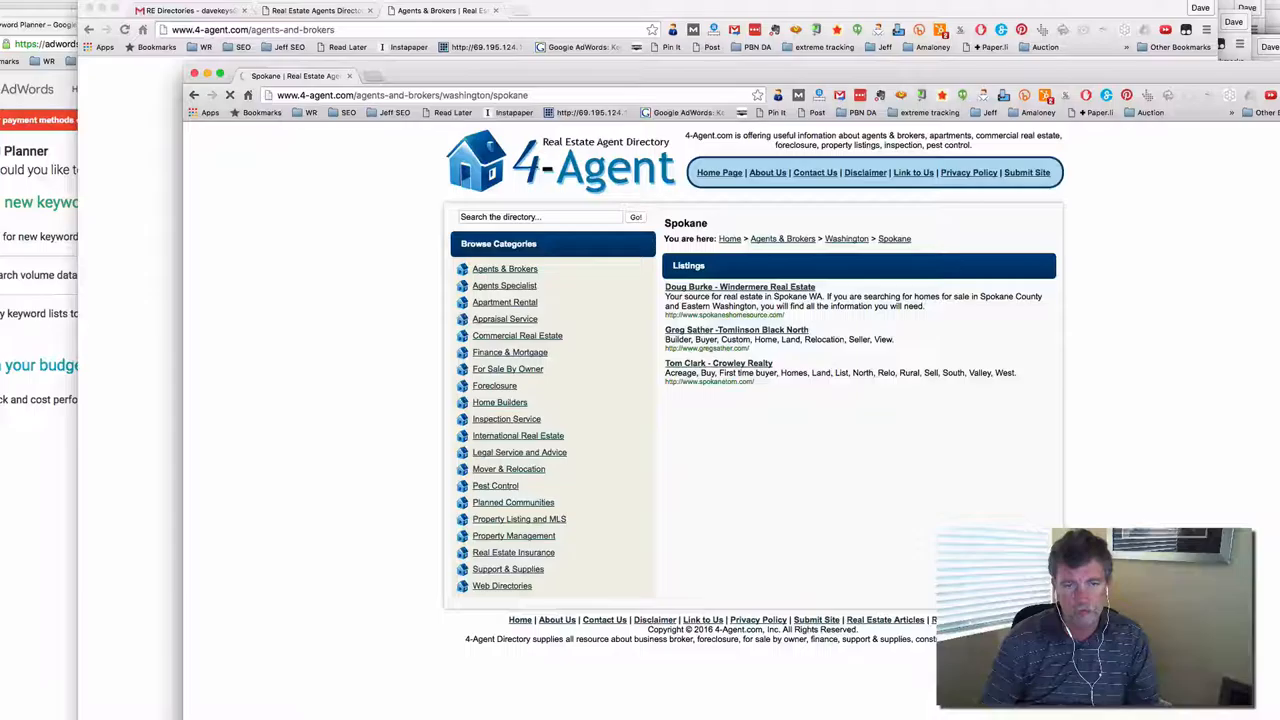
pyautogui.moveTo(877, 543)
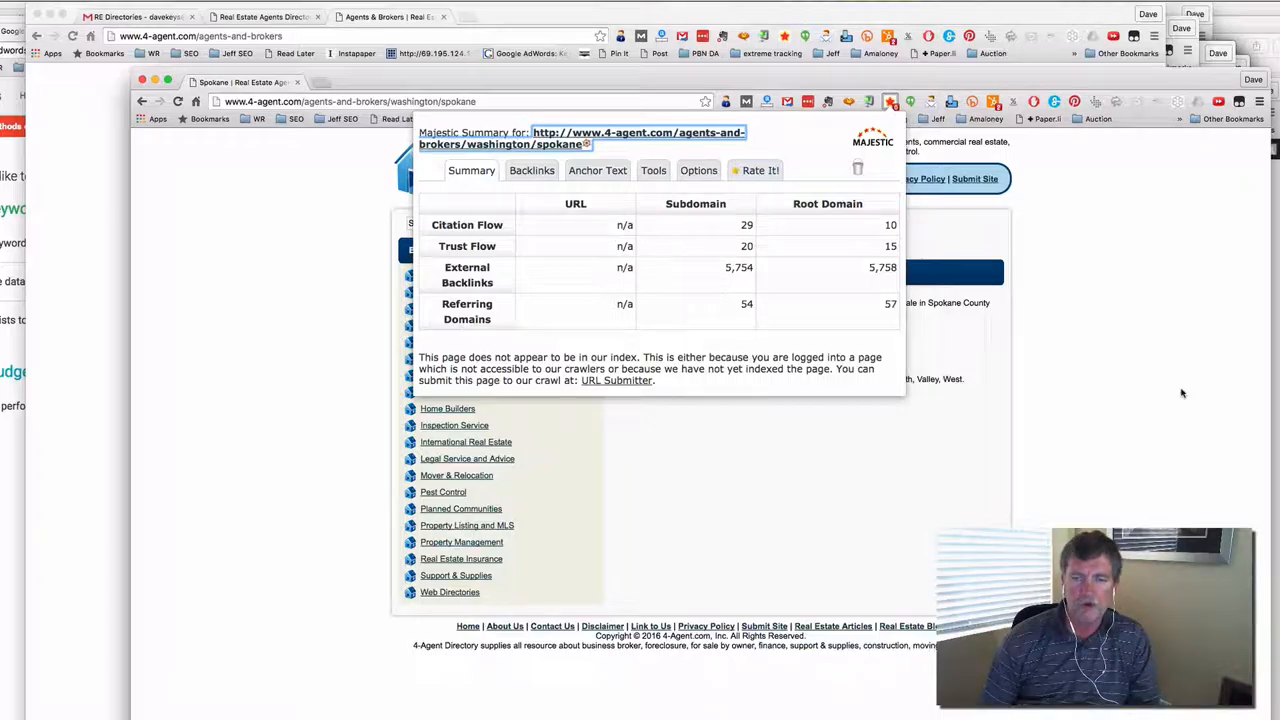
# - Dismiss the Majestic popup and open websiteseochecker.com's Domain Authority Checker
pyautogui.click(857, 167)
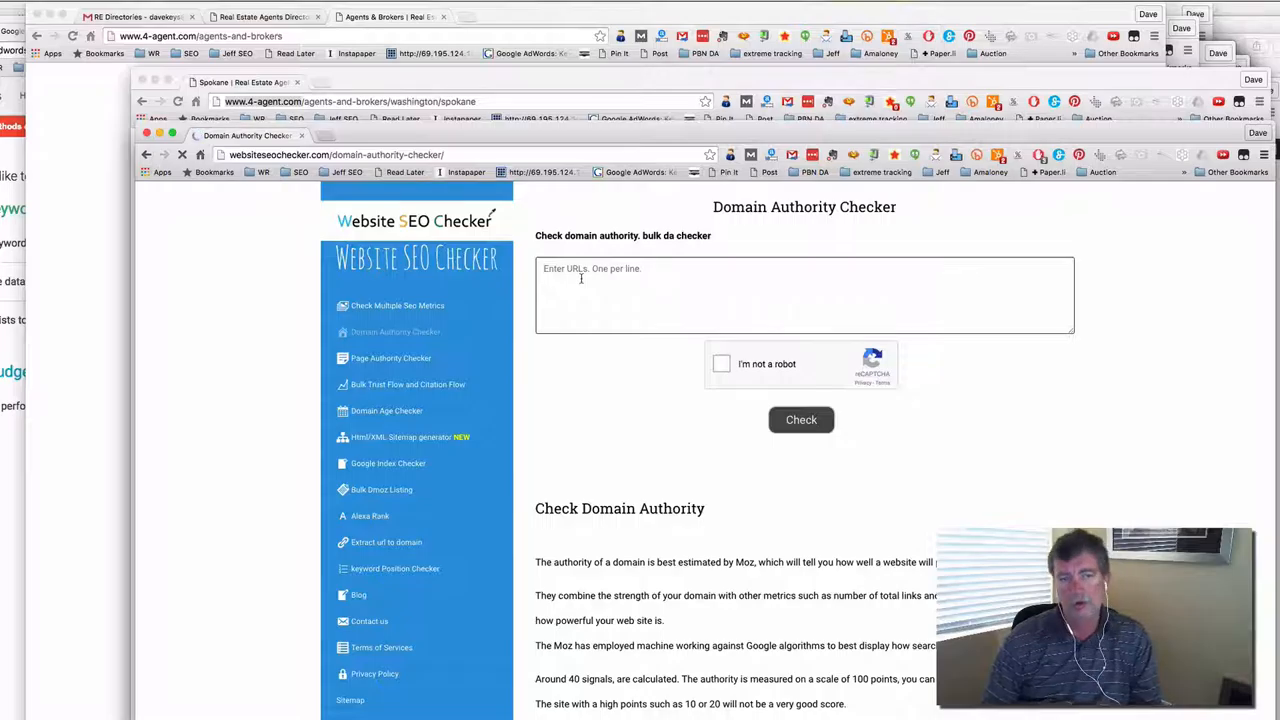
pyautogui.write('http://www.4-agent.com/')
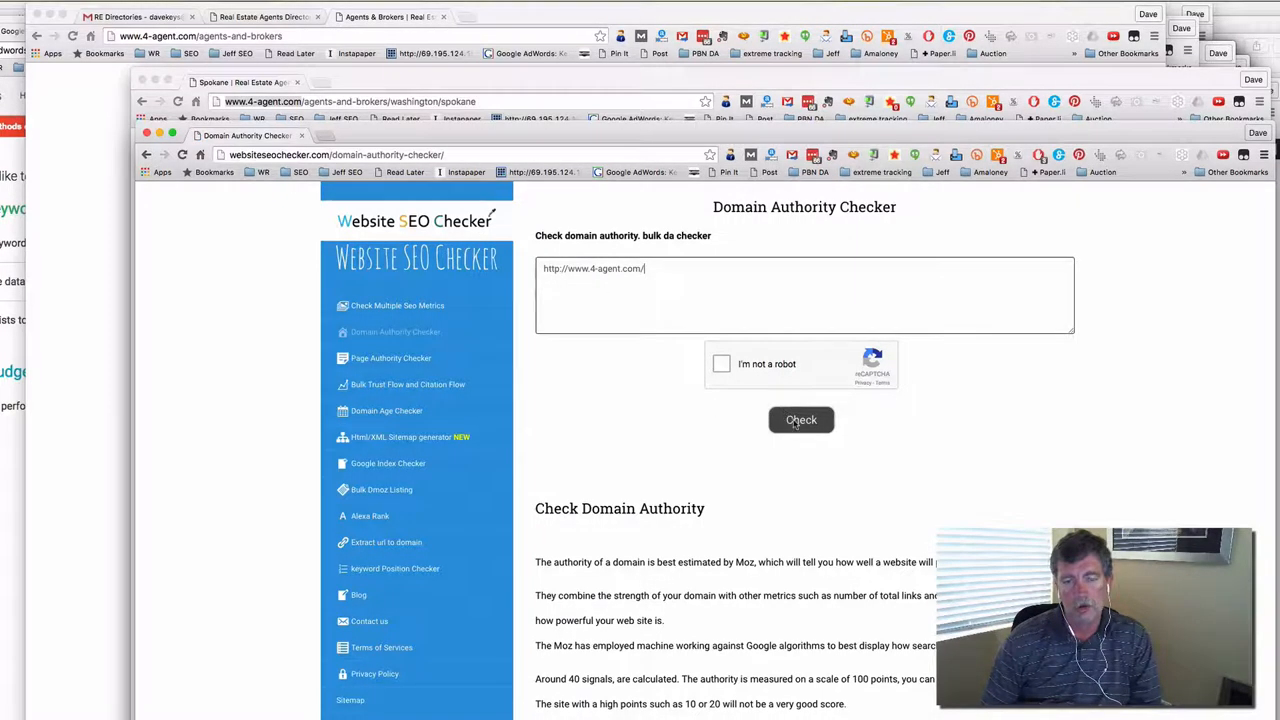
pyautogui.click(721, 363)
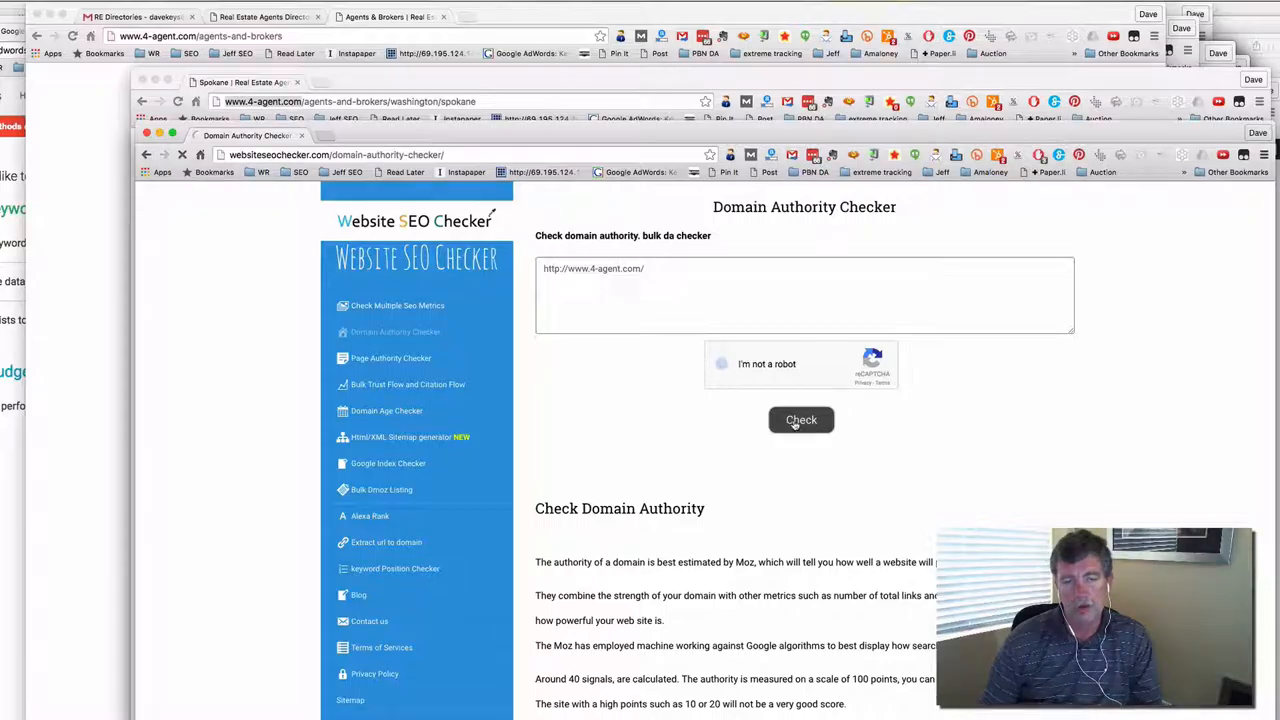
pyautogui.click(801, 419)
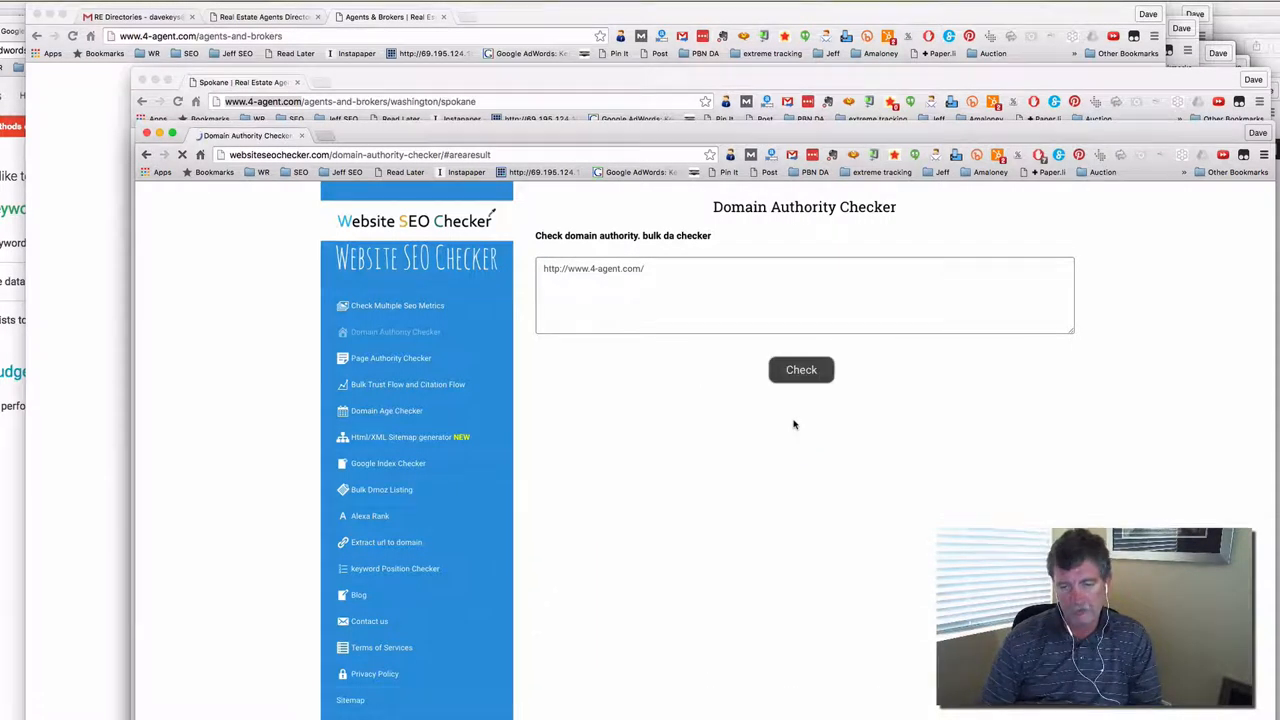
pyautogui.click(801, 369)
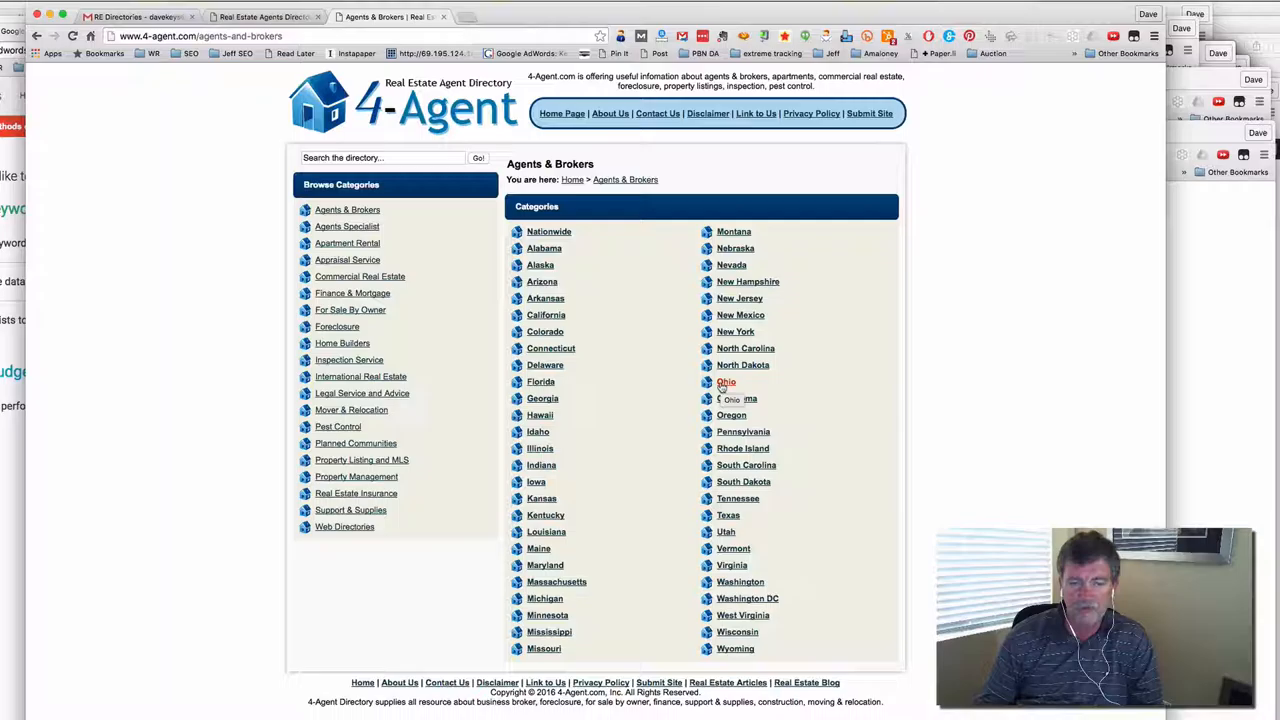
# - Open the Ohio agents & brokers category, listing cities from Akron to Zanesville
pyautogui.click(726, 398)
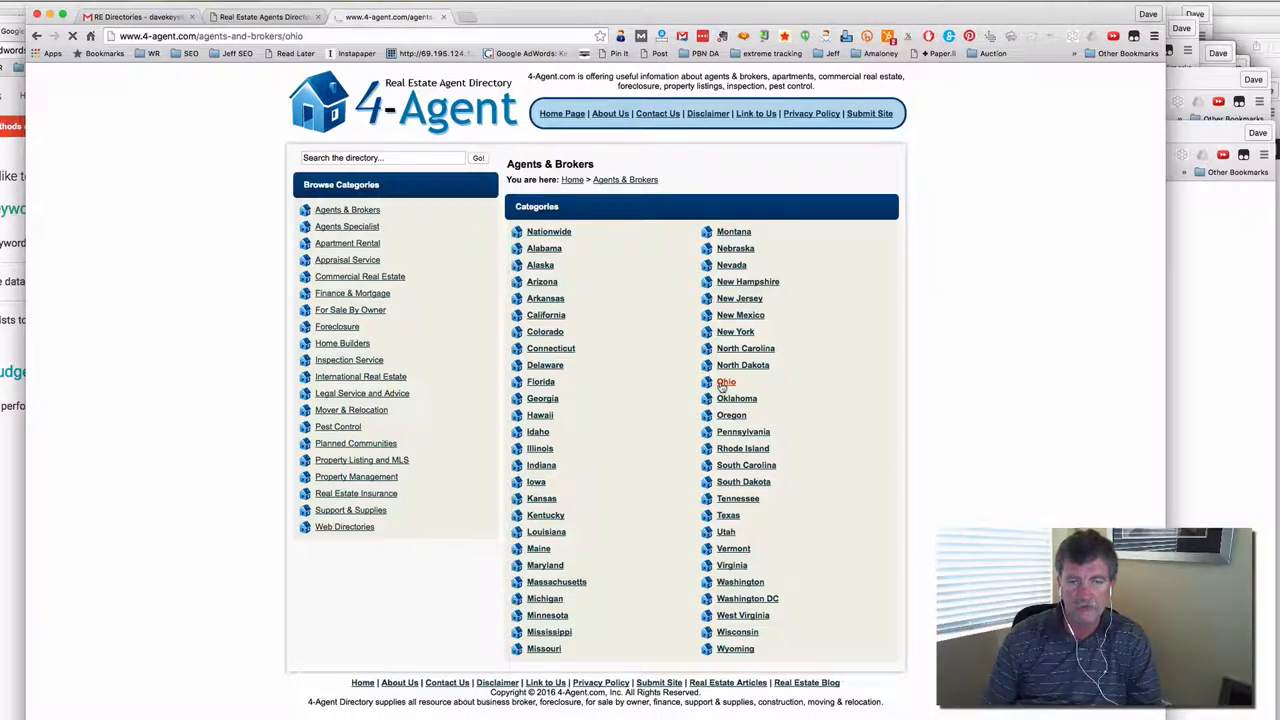
pyautogui.click(725, 381)
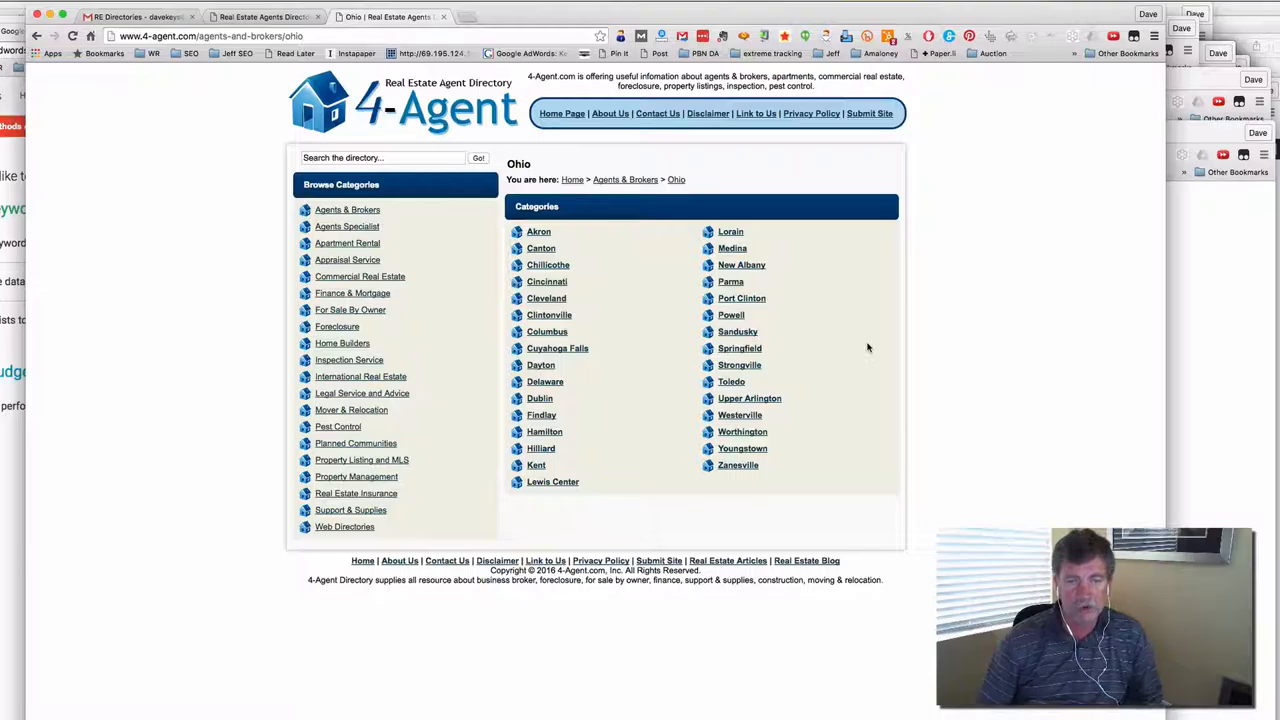
pyautogui.moveTo(240, 205)
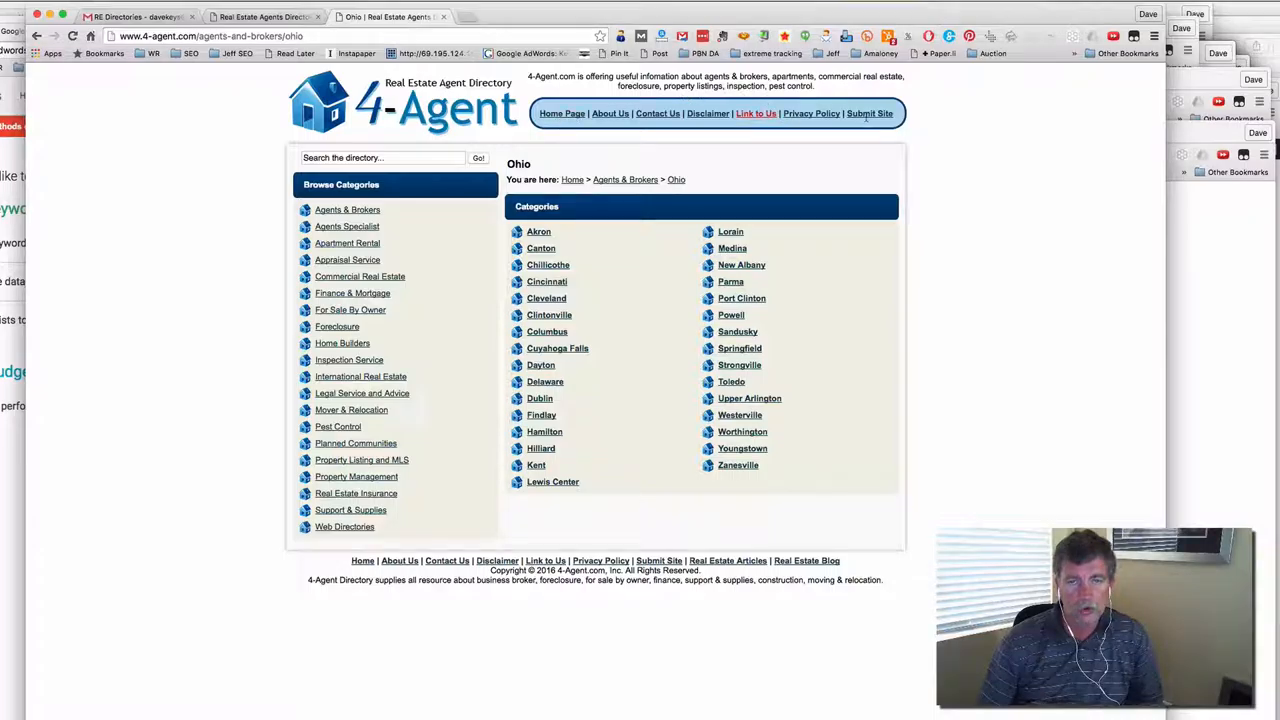
# - Go to 4-Agent's Submit Site page with listing options and traffic package prices
pyautogui.click(869, 113)
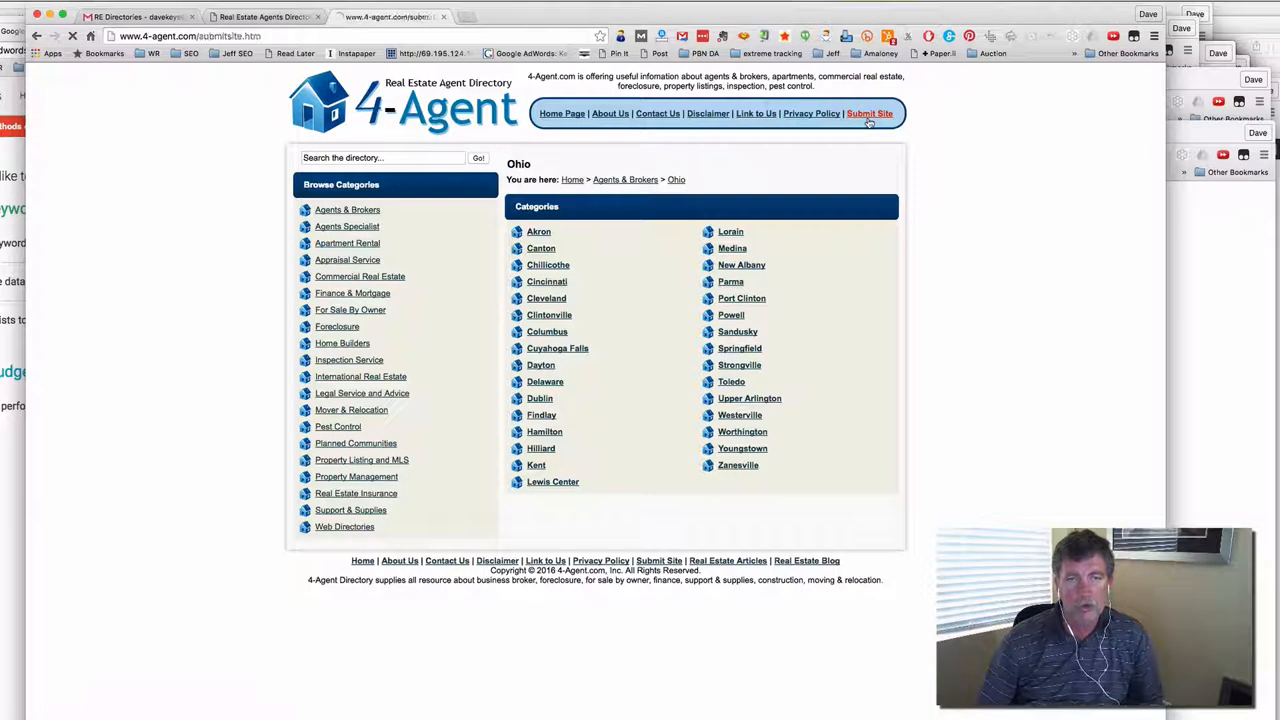
pyautogui.click(869, 113)
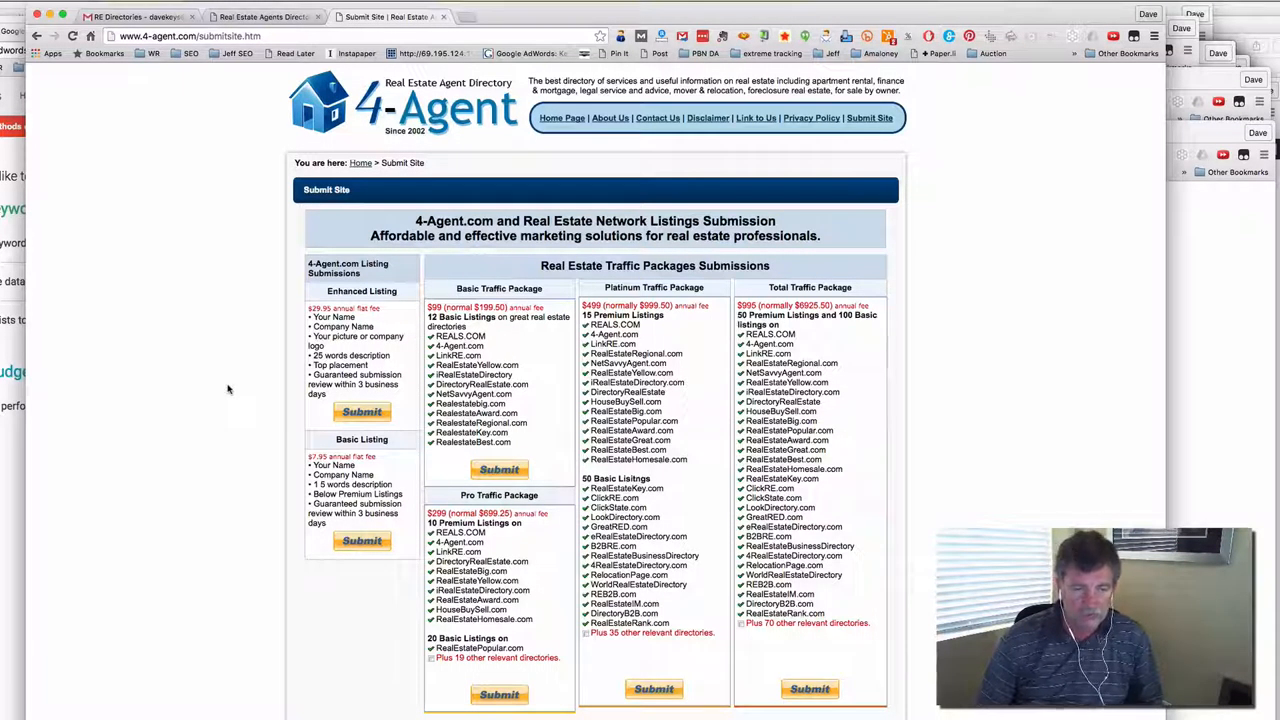
pyautogui.moveTo(215, 590)
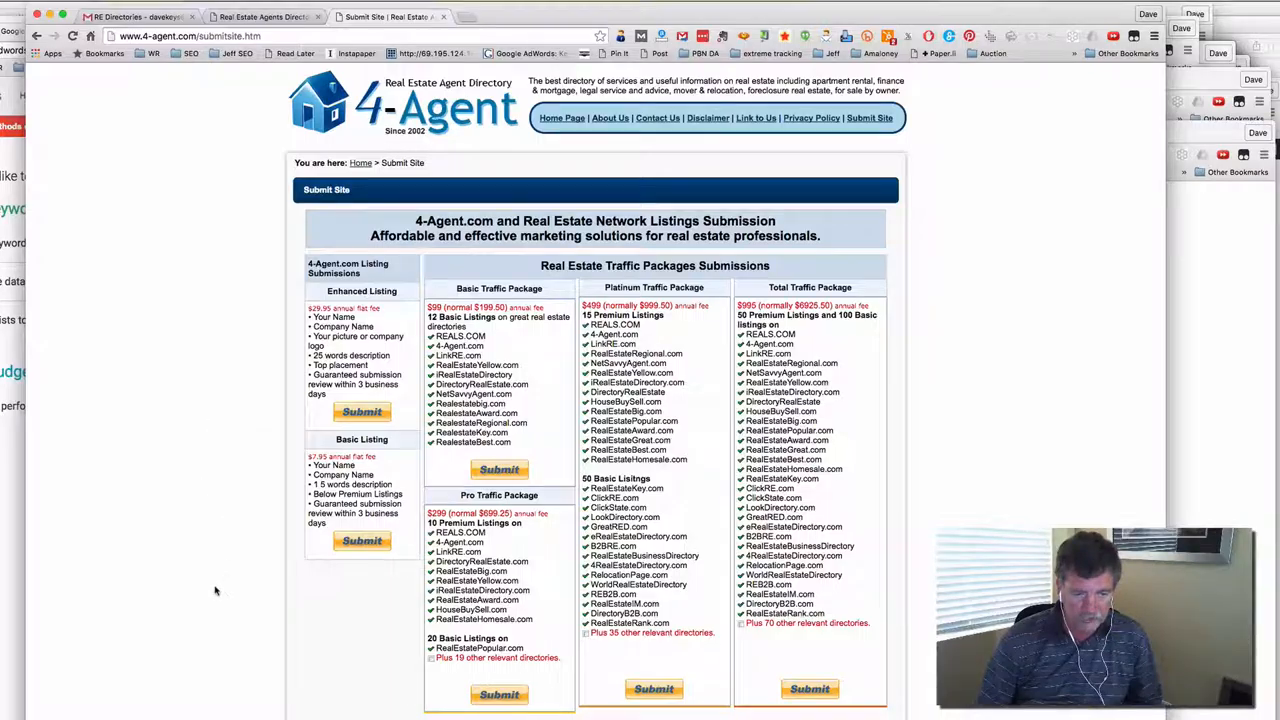